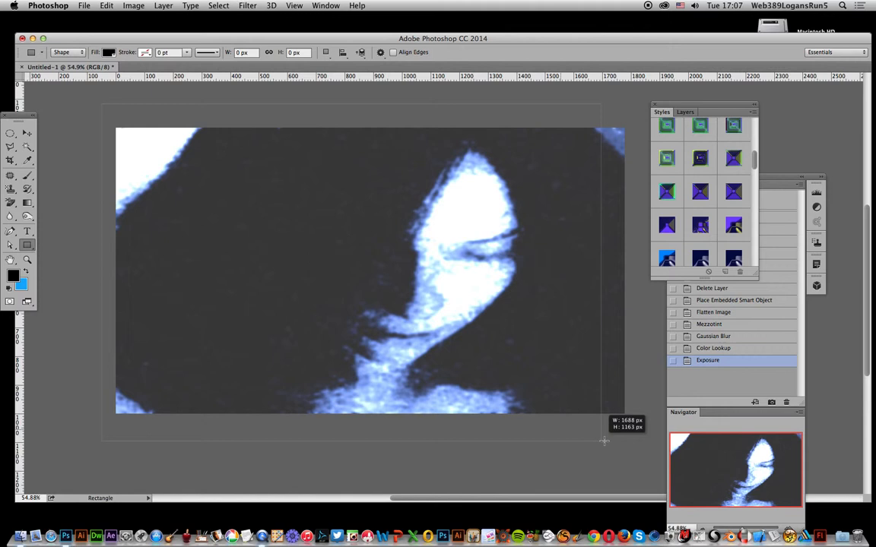
Cover the whole photo with a black rectangle and draw a large black ellipse over it.
drag(119, 130, 623, 414)
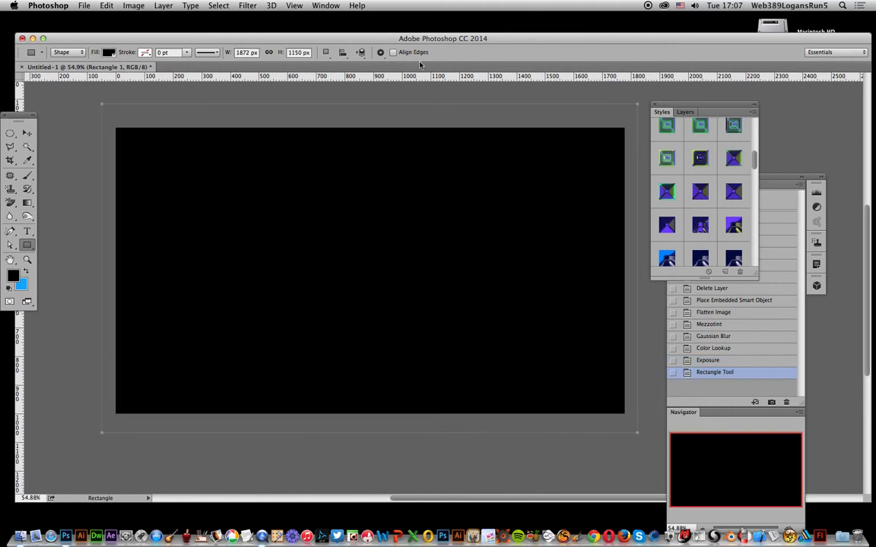
mouse_move(400, 242)
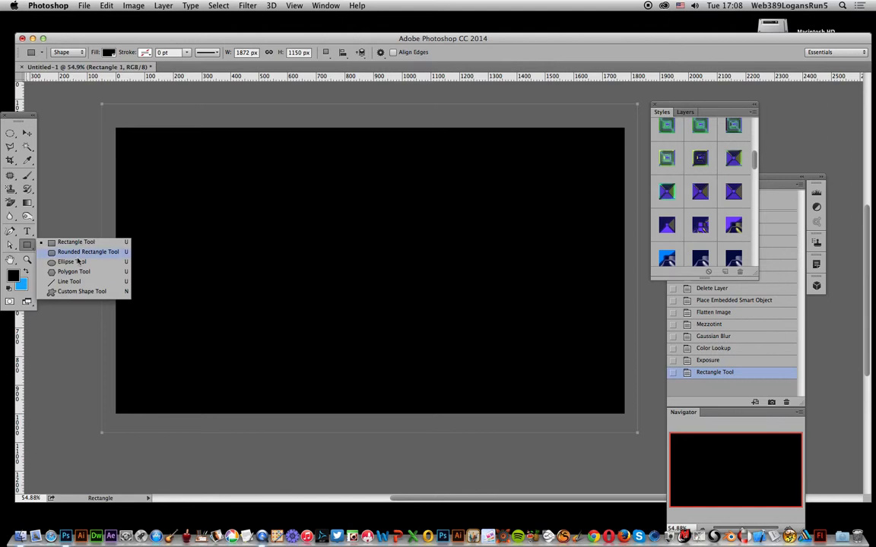
click(65, 261)
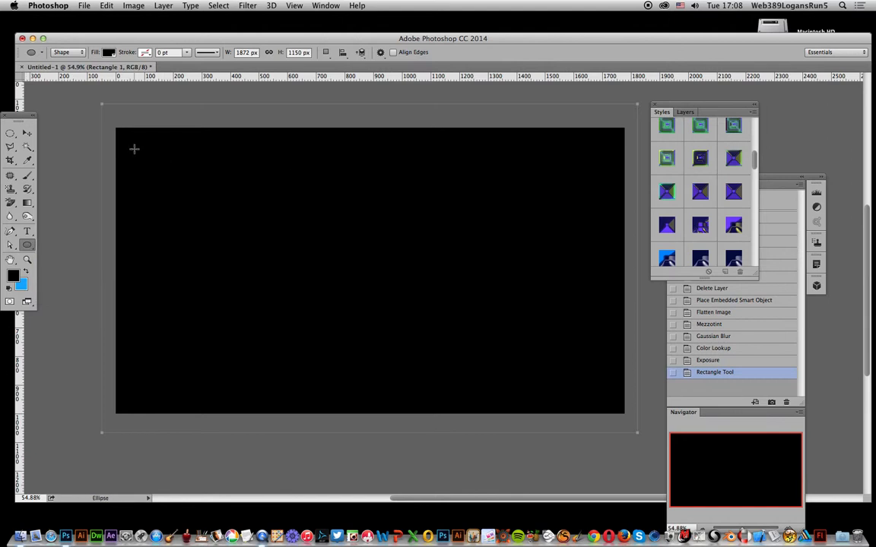
drag(134, 149, 611, 378)
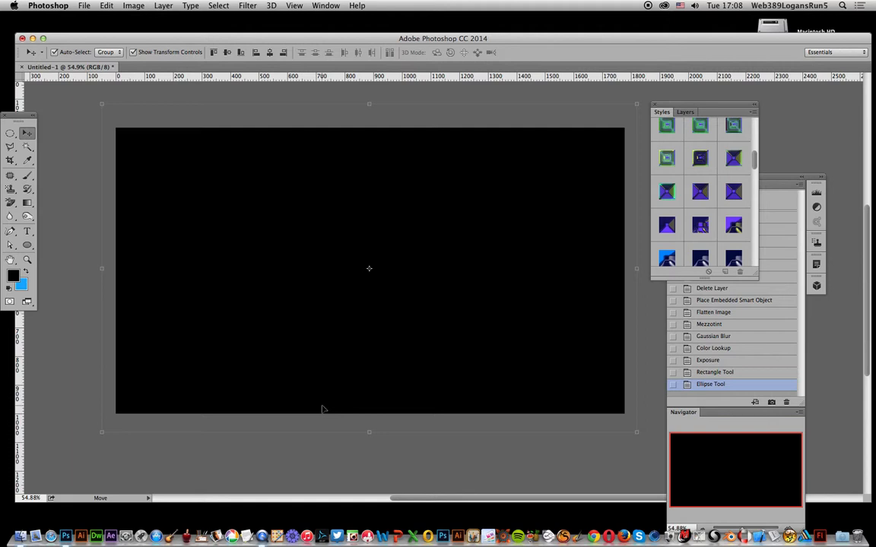
Subtract the front ellipse from the rectangle so the face shows through an elliptical opening.
click(162, 6)
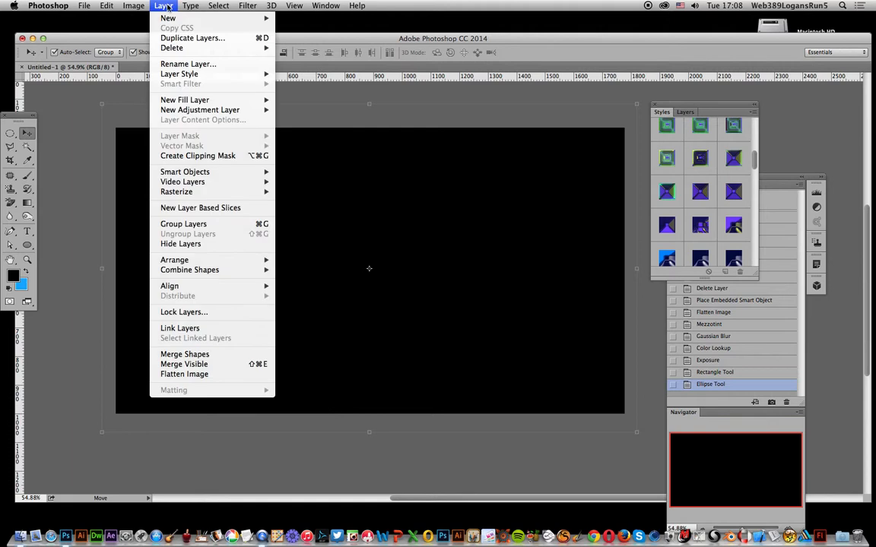
mouse_move(189, 270)
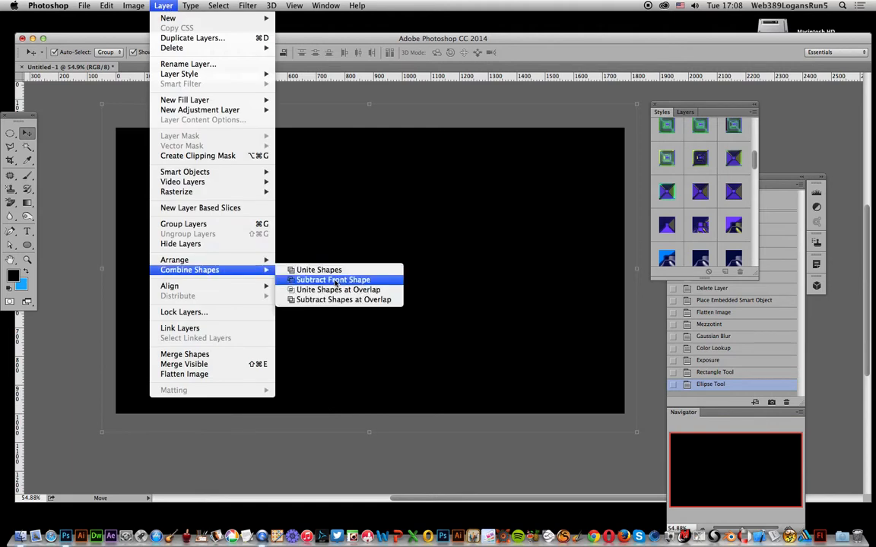
click(333, 280)
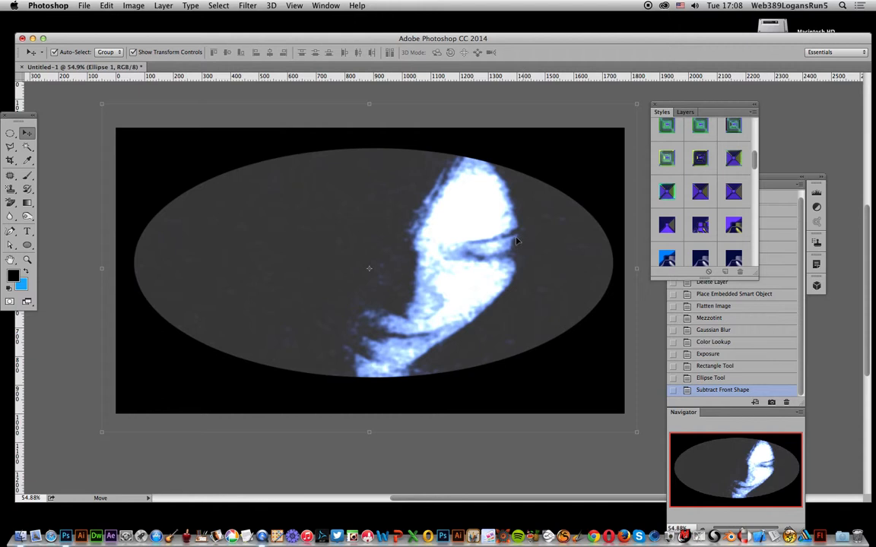
mouse_move(307, 179)
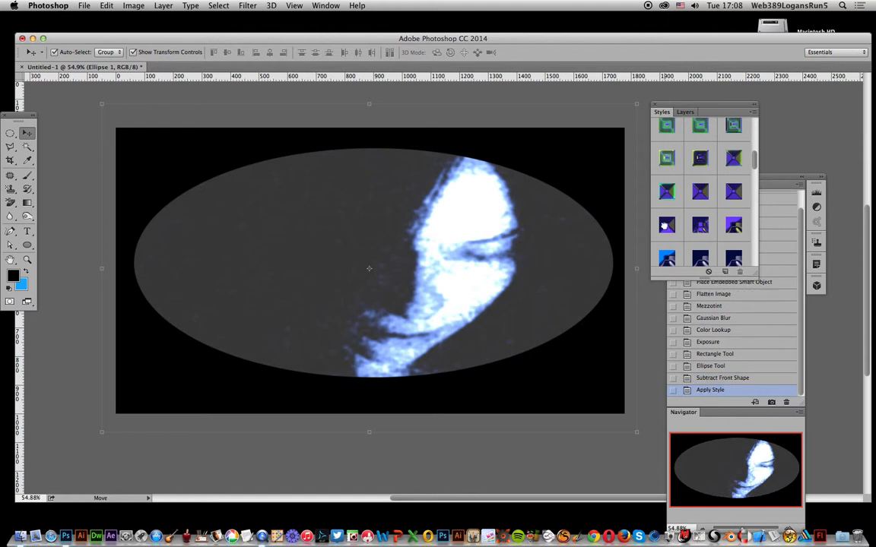
Apply a purple-and-yellow swirled preset style to the frame and adjust its Bevel & Emboss.
click(666, 224)
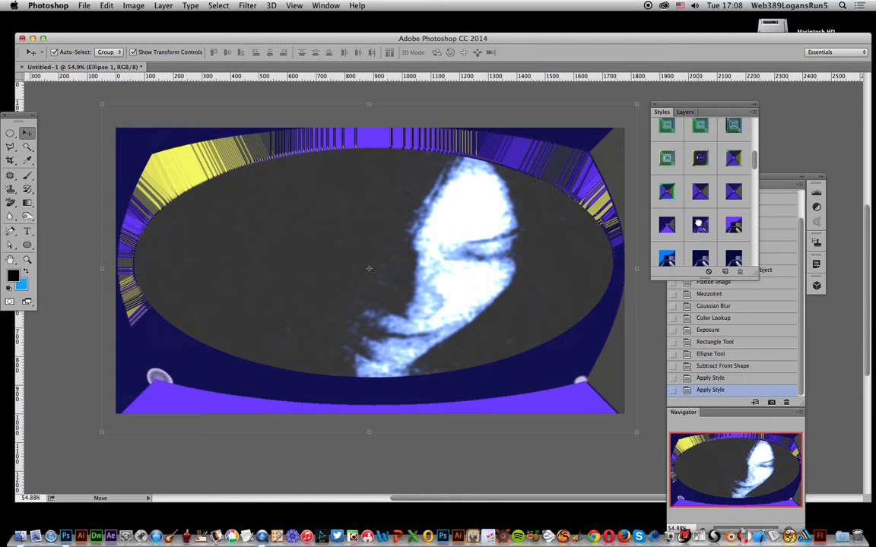
click(159, 6)
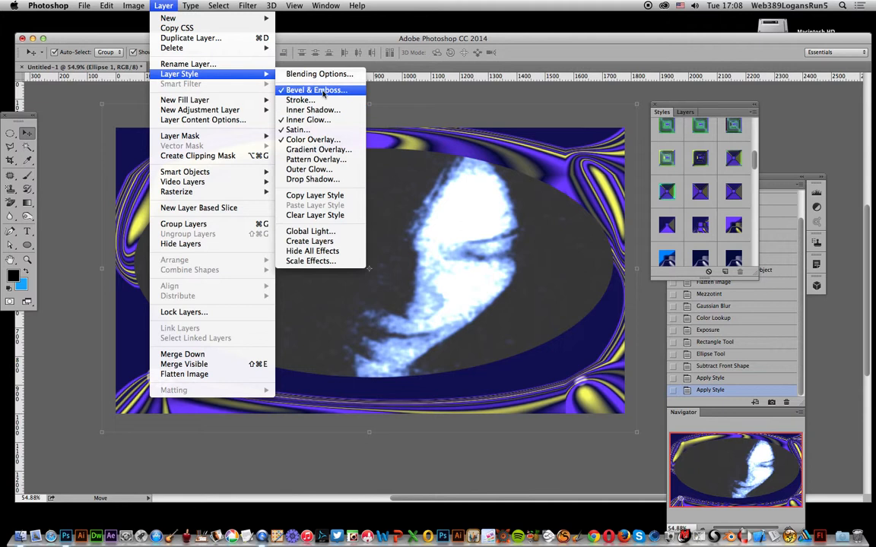
mouse_move(707, 188)
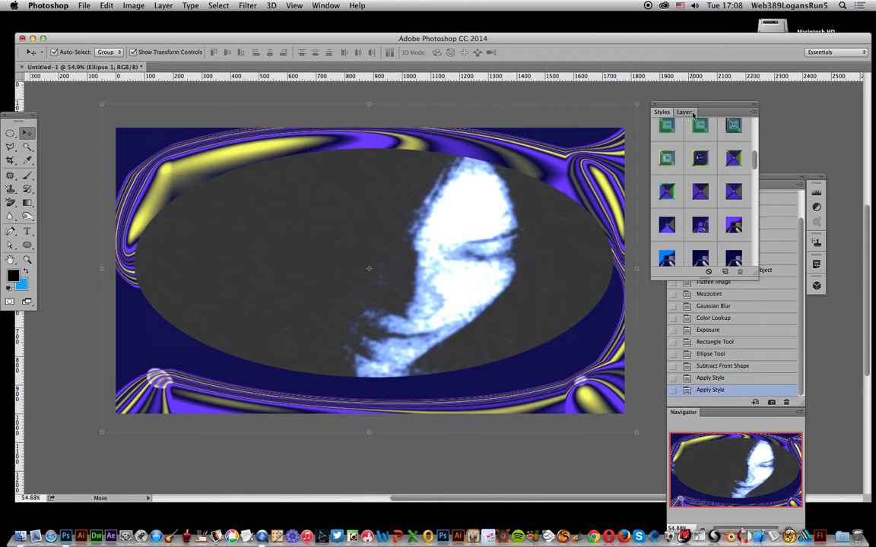
click(693, 112)
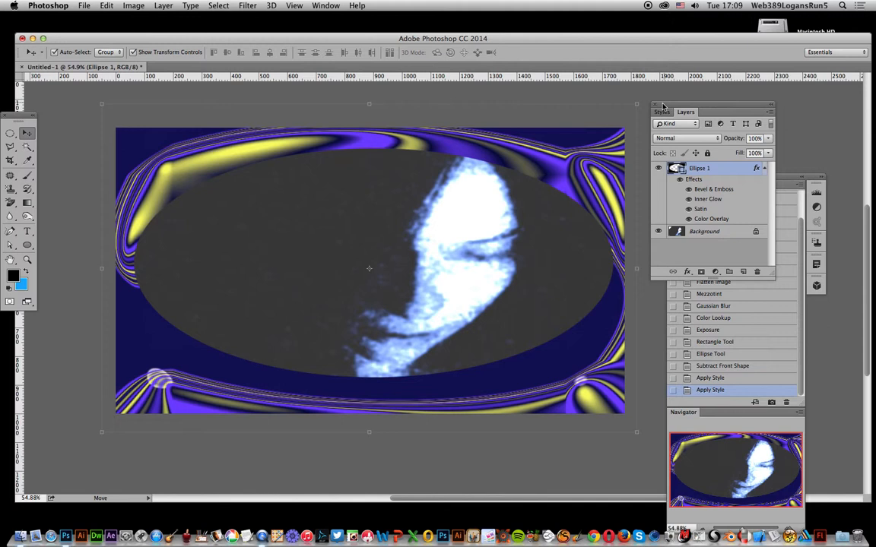
click(659, 112)
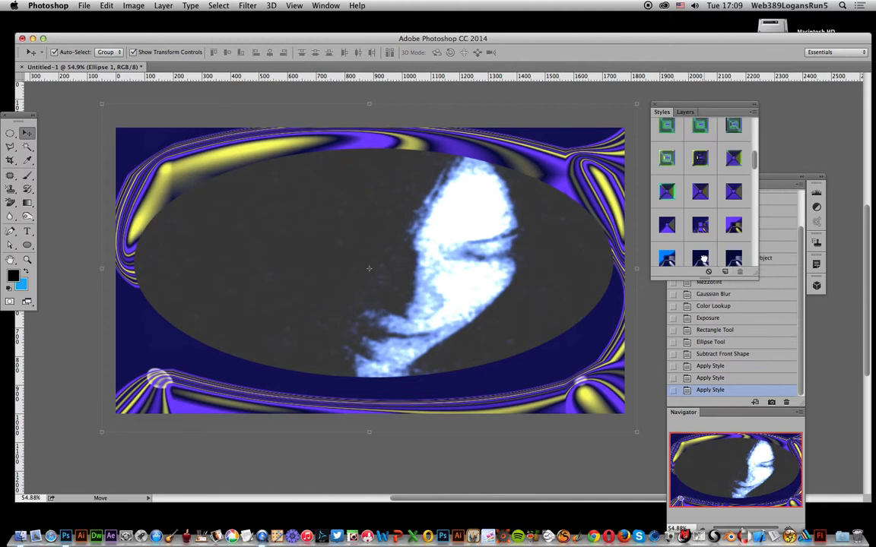
Restyle the frame with a green-and-yellow preset and commit its Free Transform rotation to a tilt.
click(733, 125)
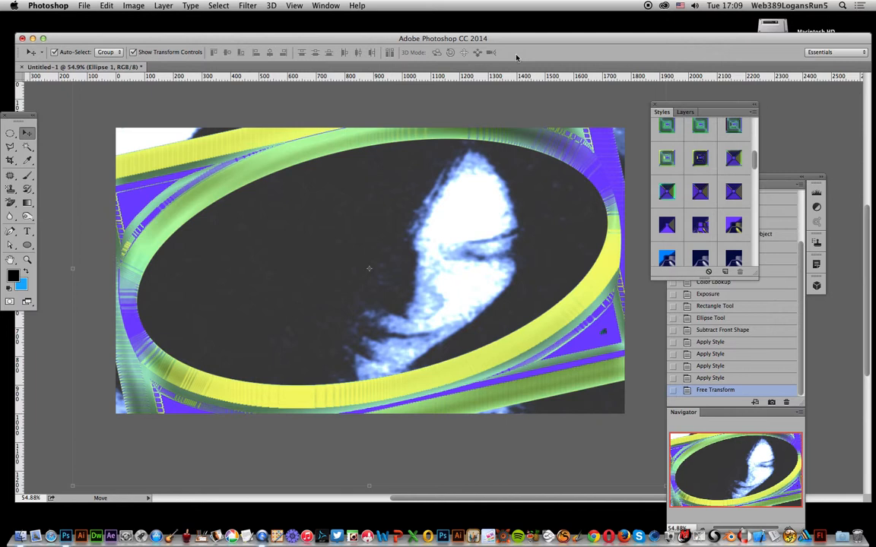
click(28, 246)
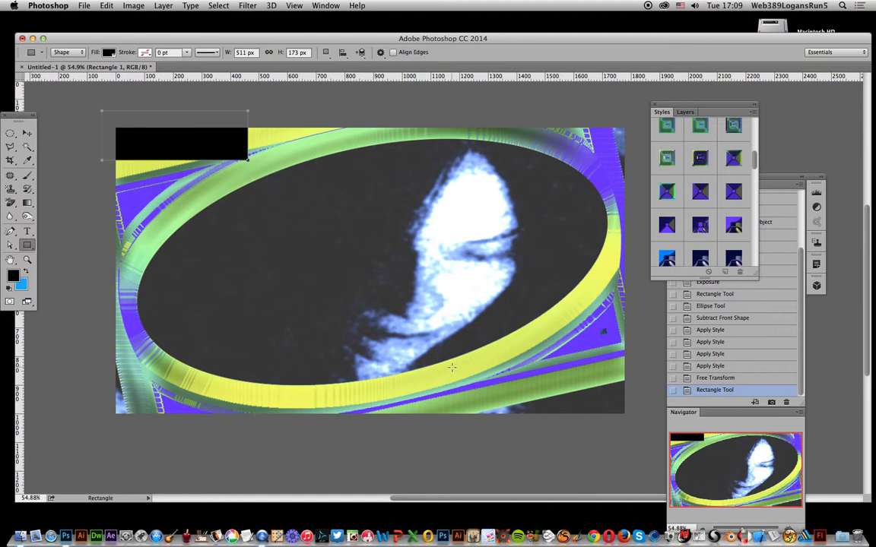
Patch the bottom-right corner with a black rectangle, unite the shapes, and apply a striped preset style.
drag(456, 370, 641, 435)
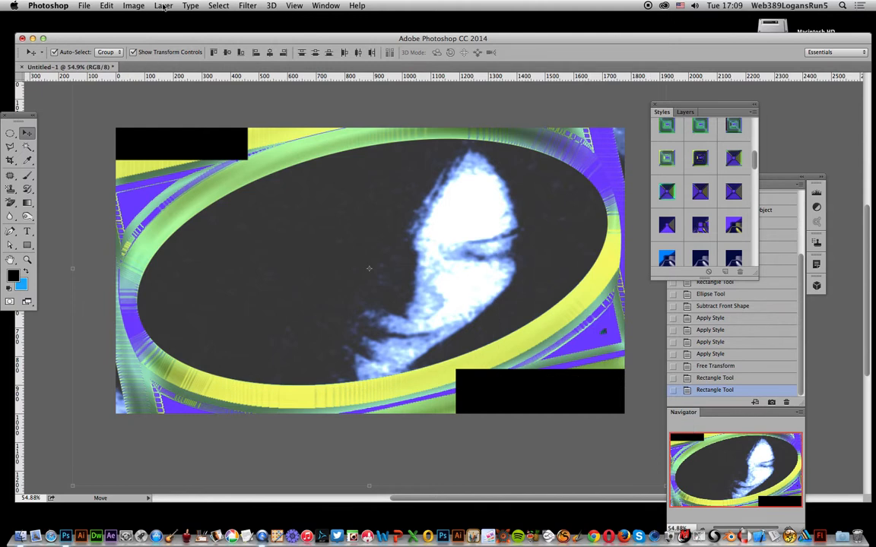
click(160, 6)
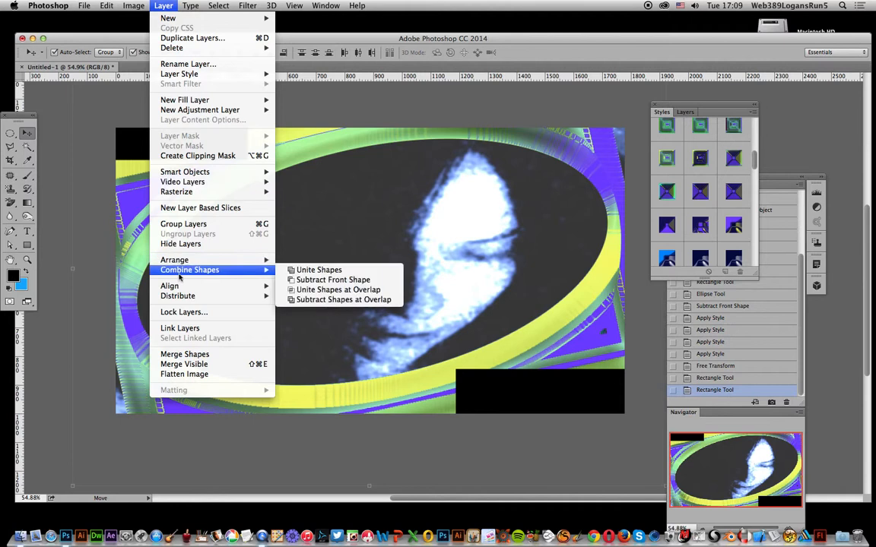
click(317, 270)
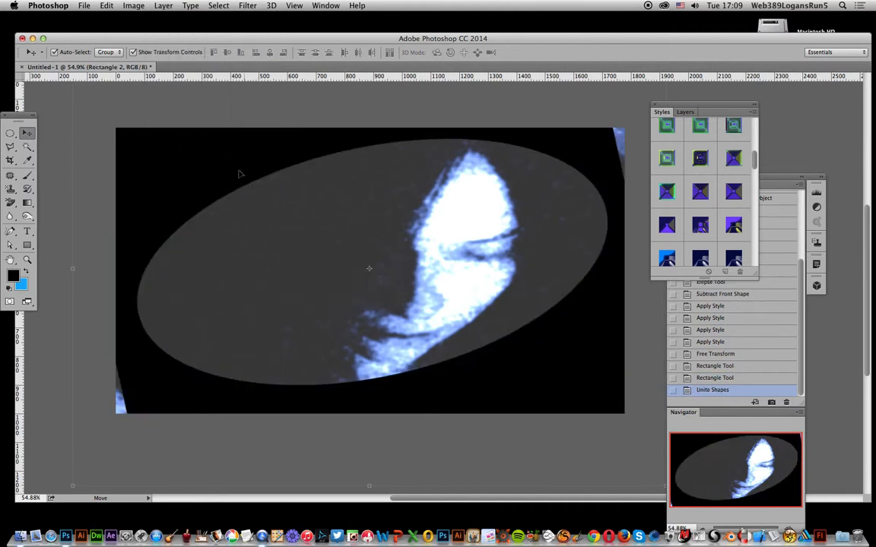
click(666, 192)
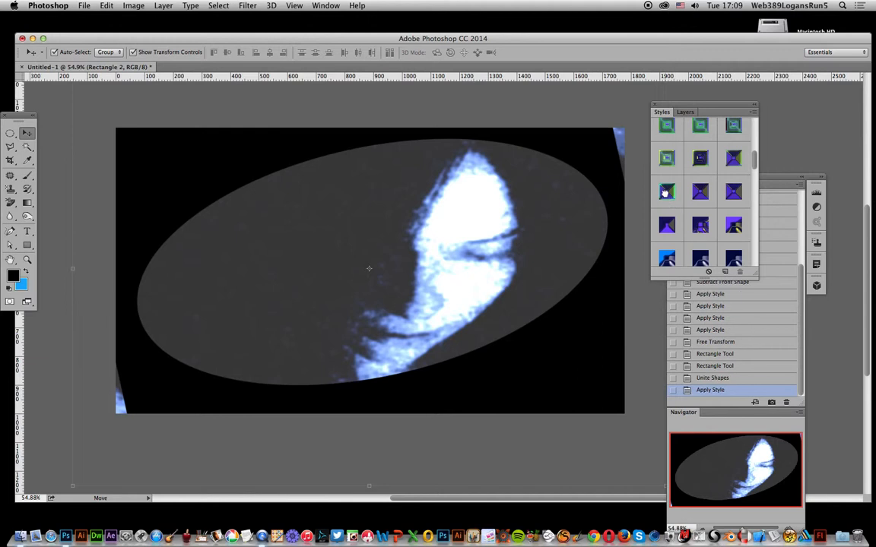
click(733, 192)
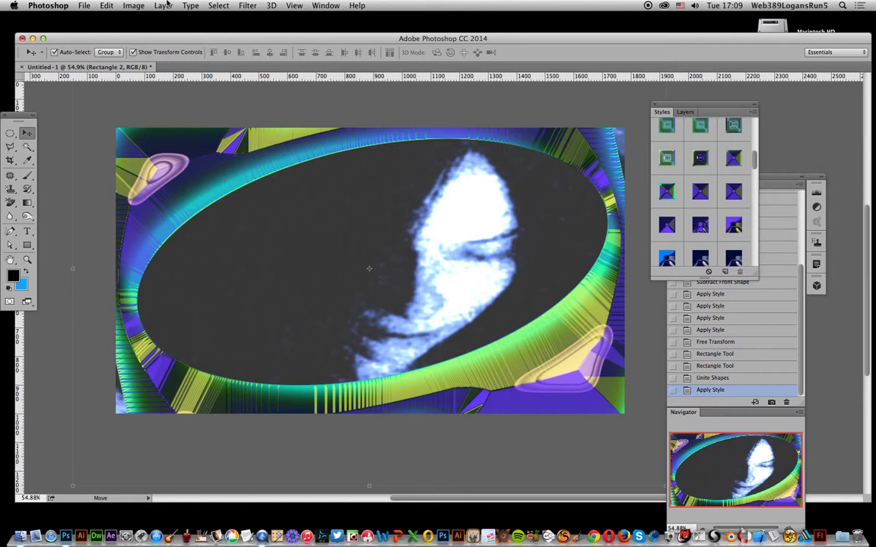
Bring up the united frame's Bevel & Emboss layer-style settings for editing.
click(161, 6)
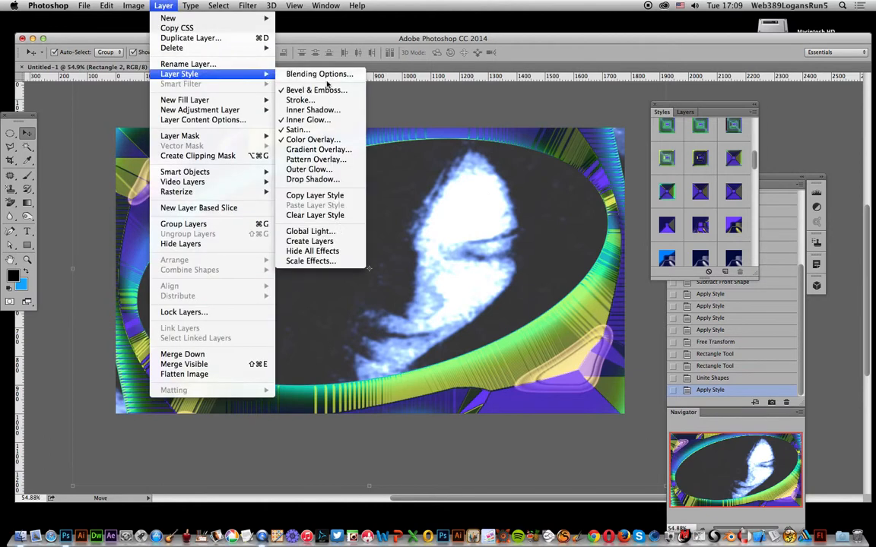
mouse_move(317, 90)
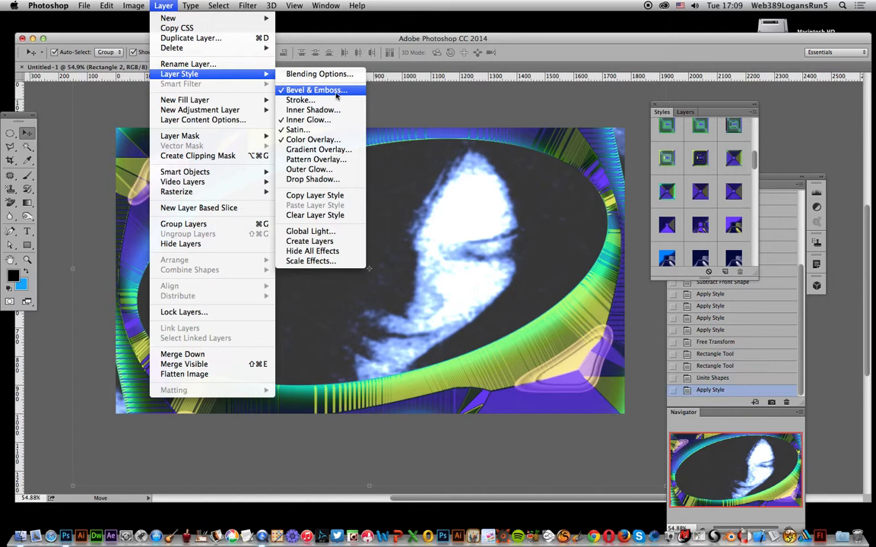
click(313, 90)
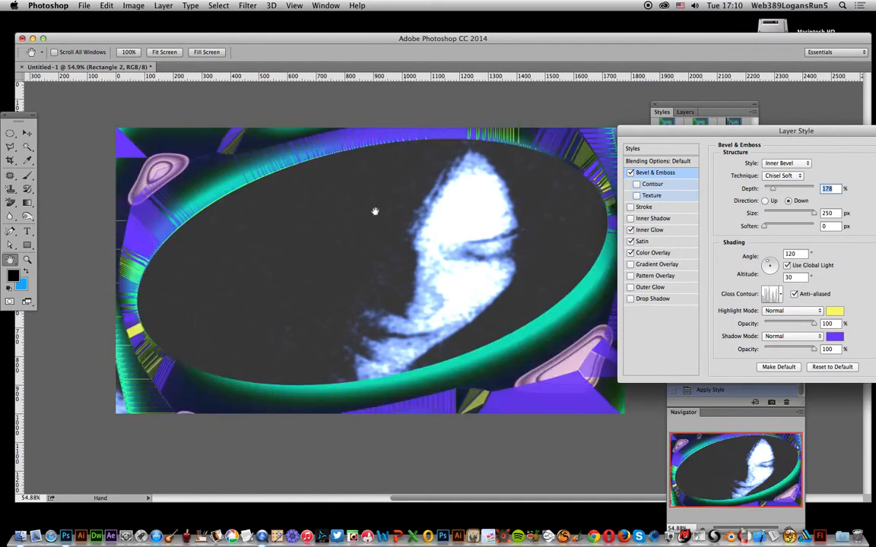
Give the bevel a custom gloss contour curve, leaving the frame mostly flat purple with striped edges.
click(767, 295)
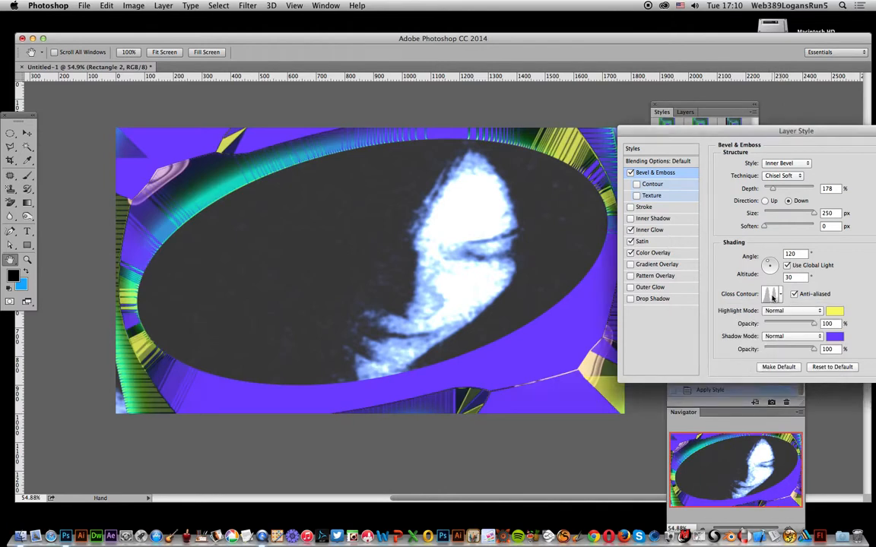
click(764, 295)
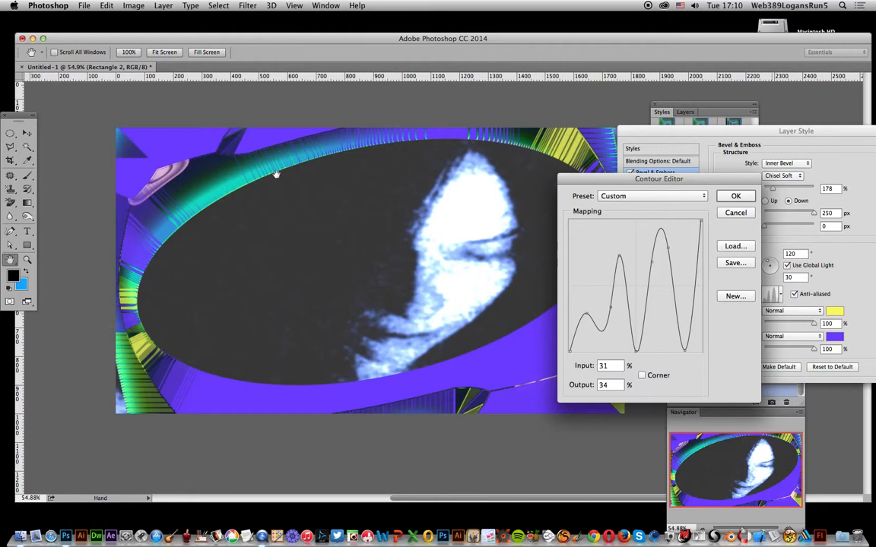
mouse_move(824, 174)
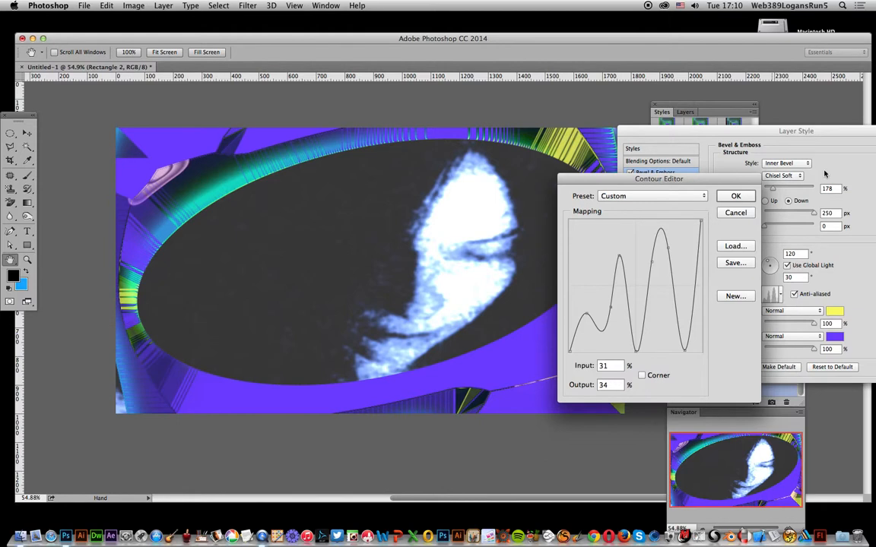
click(736, 195)
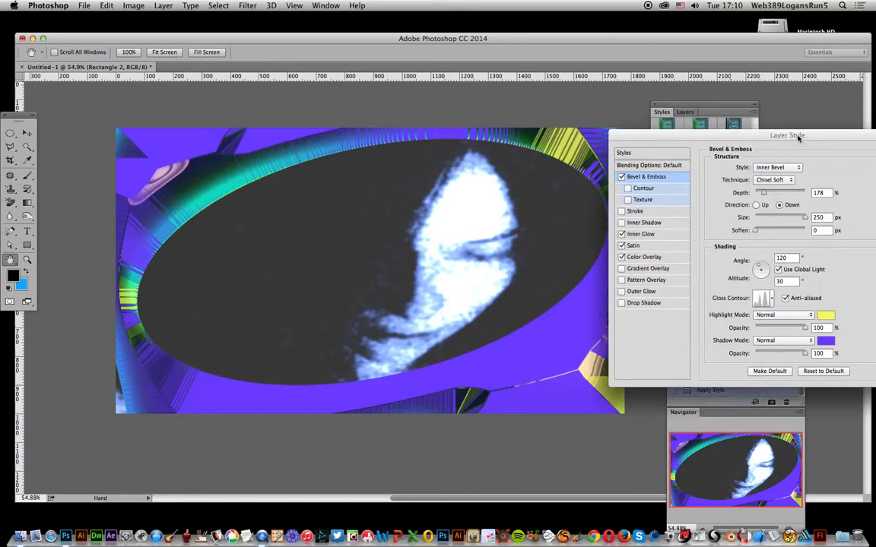